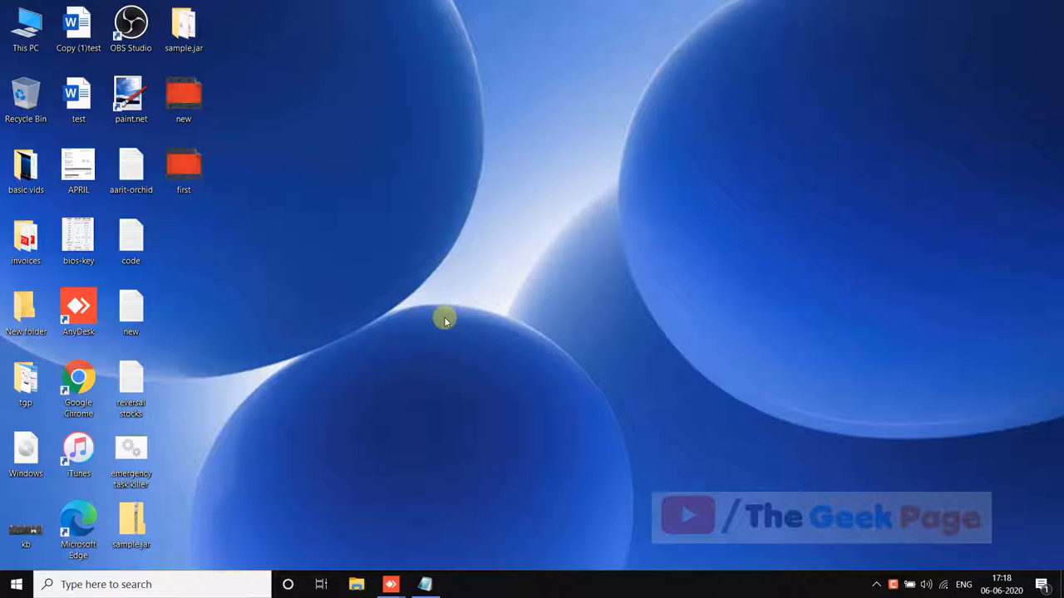
pyautogui.moveTo(166, 525)
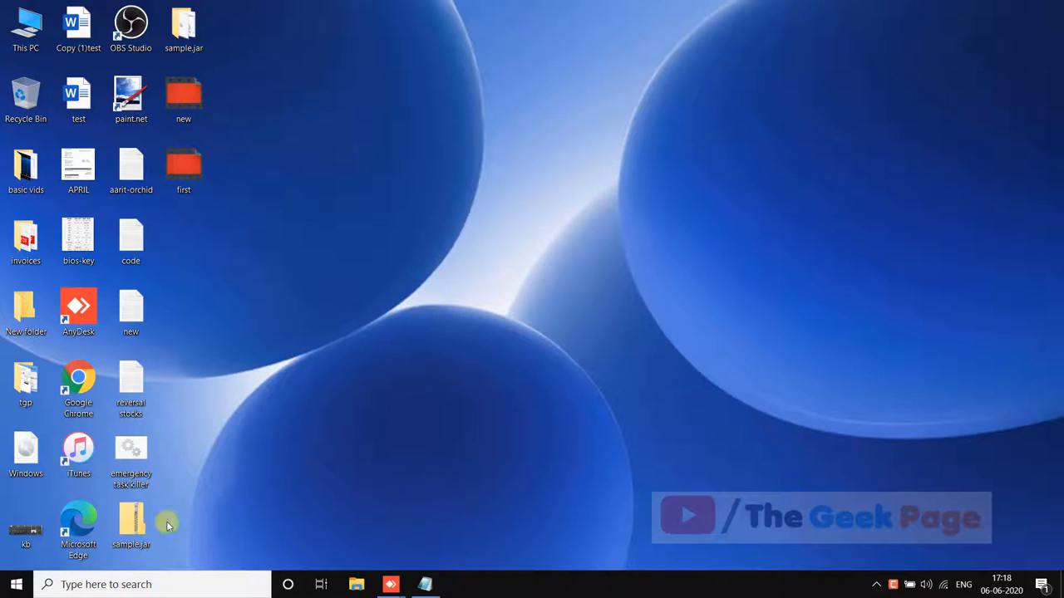
# Launch Settings from the Start menu, landing on System > Display
pyautogui.click(16, 585)
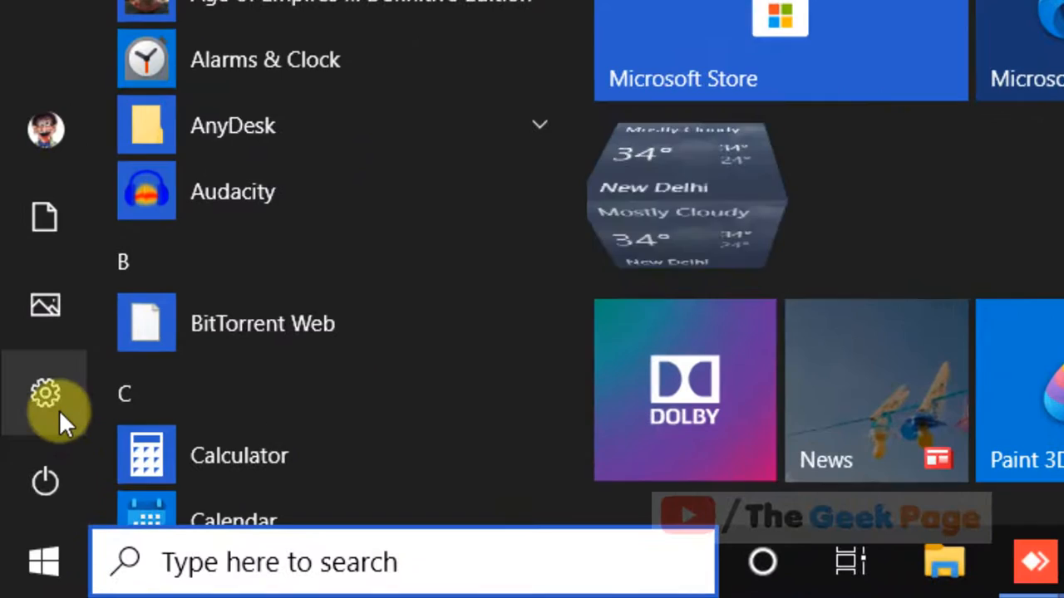
pyautogui.click(45, 392)
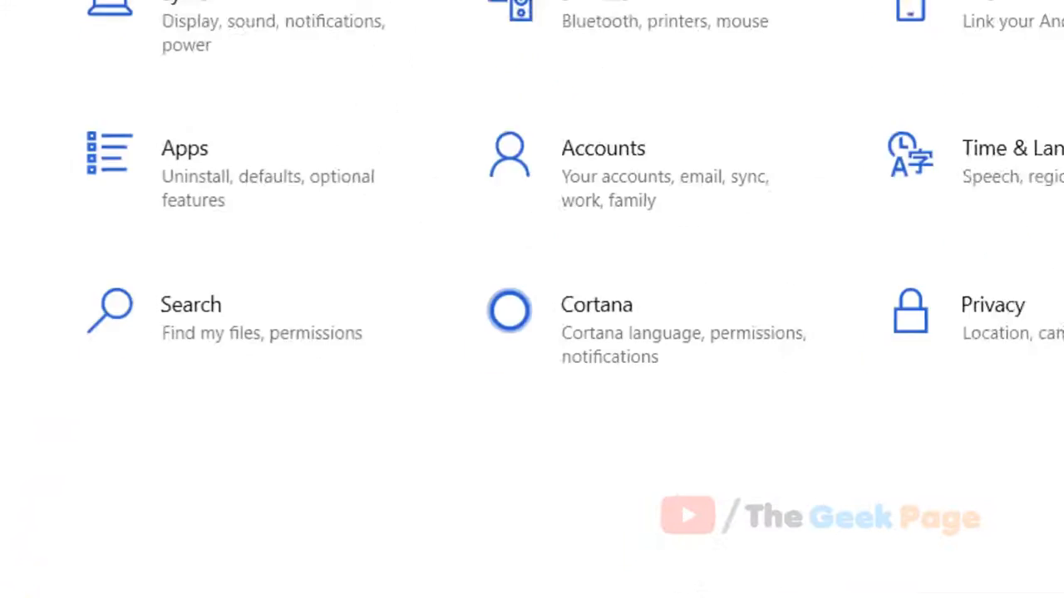
pyautogui.scroll(3)
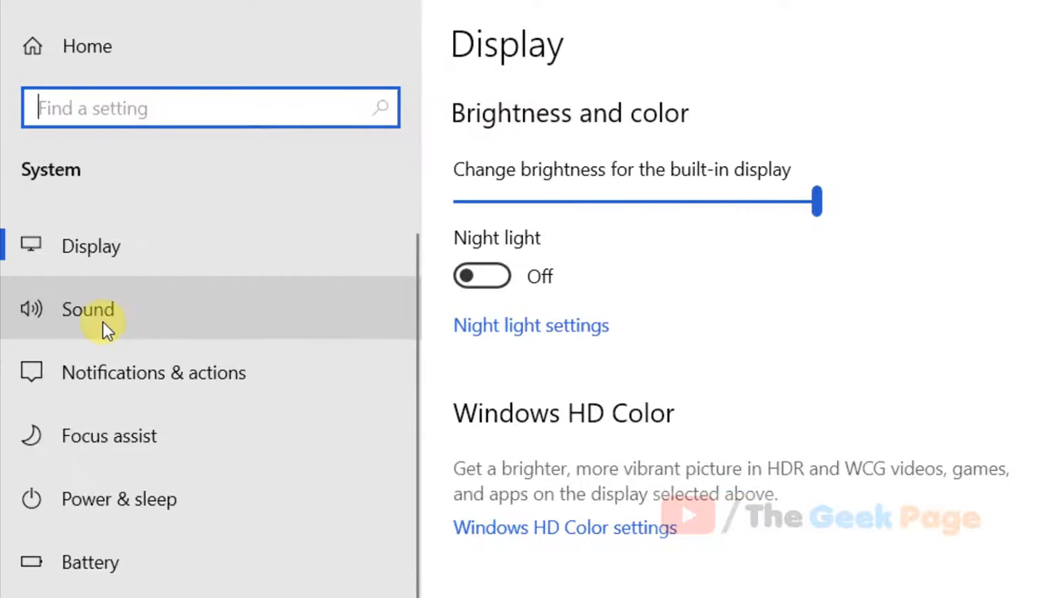
# In Sound settings, switch mono audio on and then back off
pyautogui.click(86, 309)
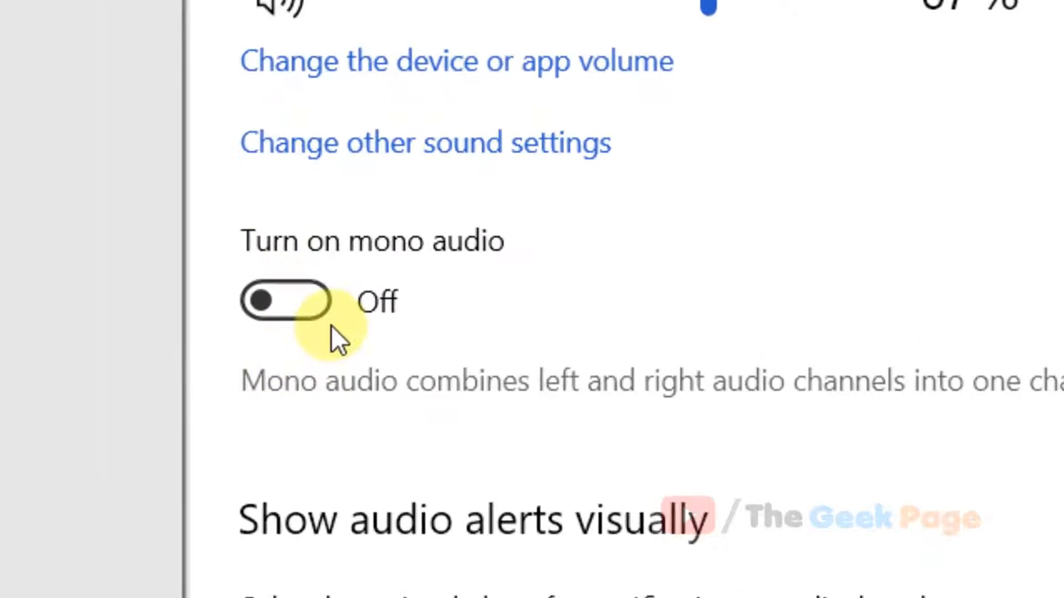
pyautogui.click(286, 301)
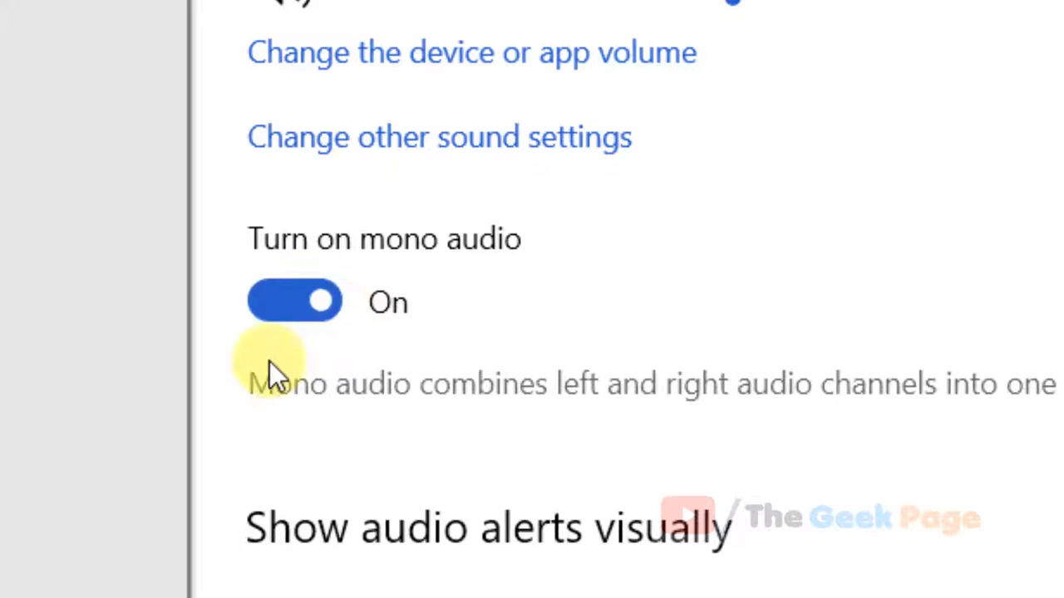
pyautogui.moveTo(457, 249)
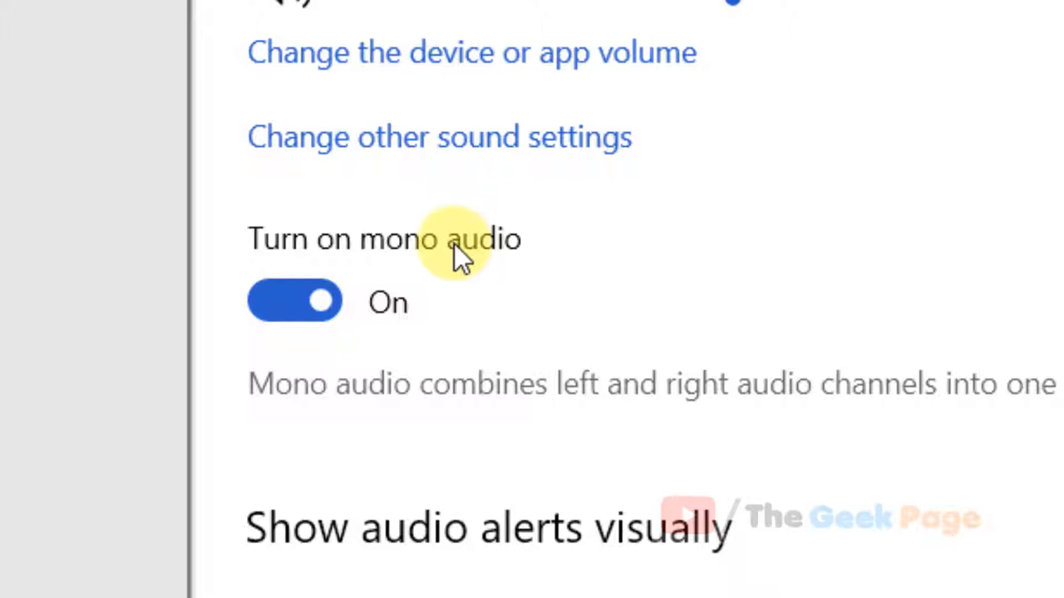
pyautogui.moveTo(374, 290)
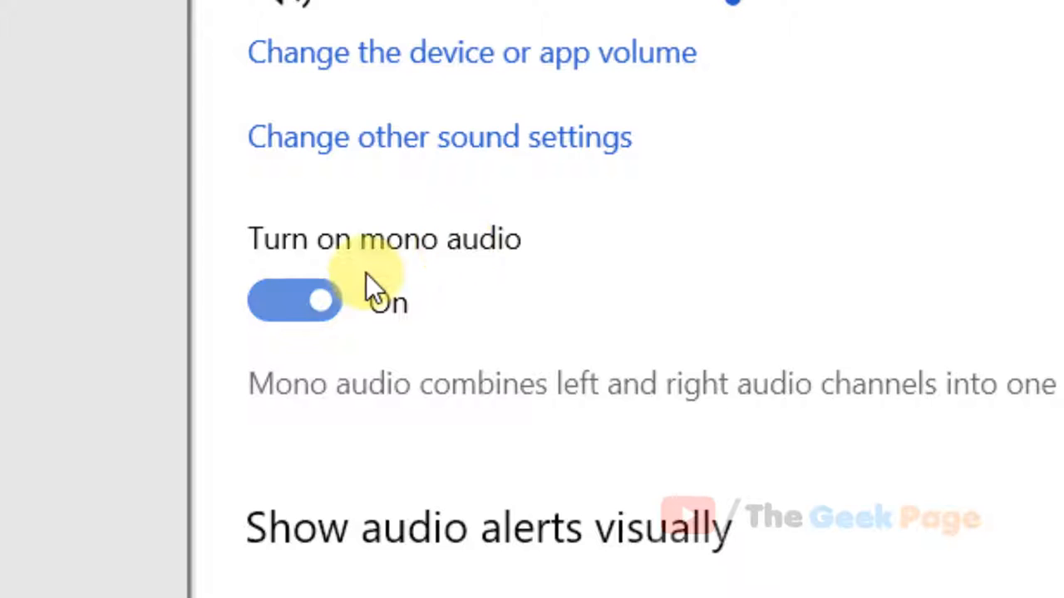
pyautogui.click(294, 301)
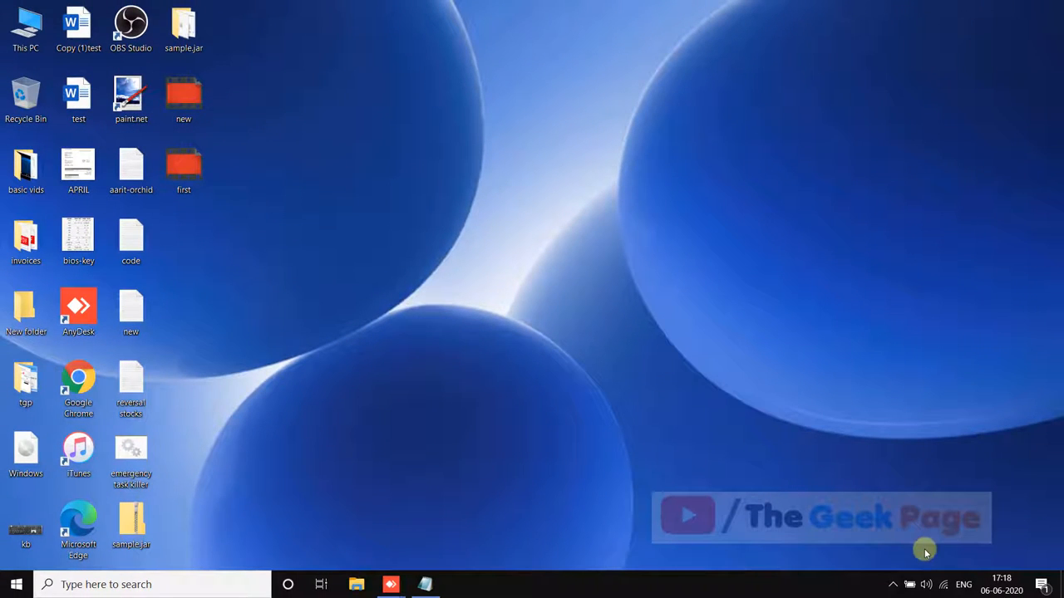
# Reopen Settings > System > Sound and bring up the Samson GoMic Speakers Properties
pyautogui.click(17, 585)
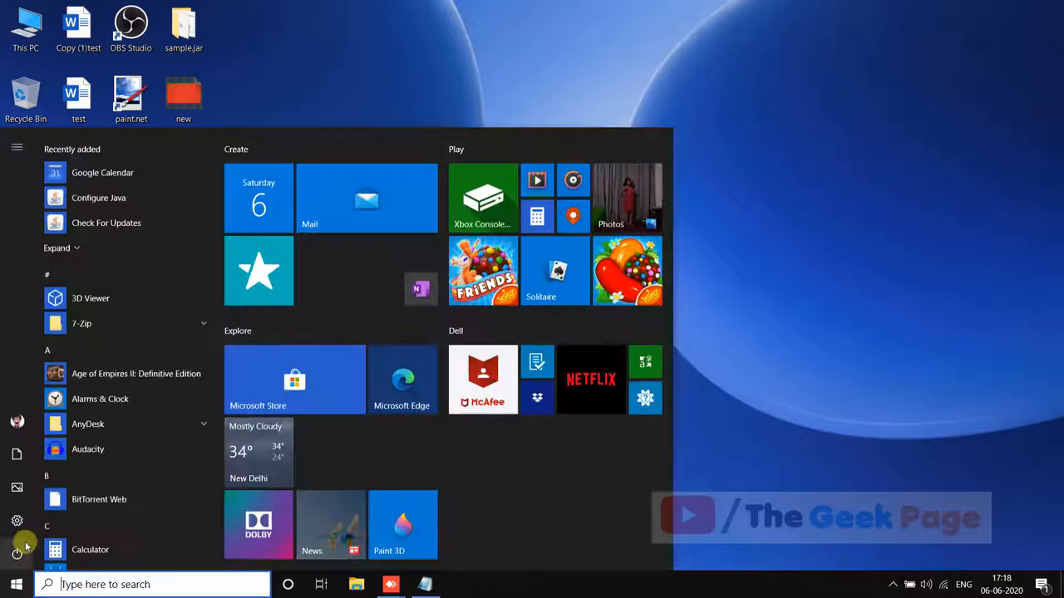
pyautogui.click(17, 520)
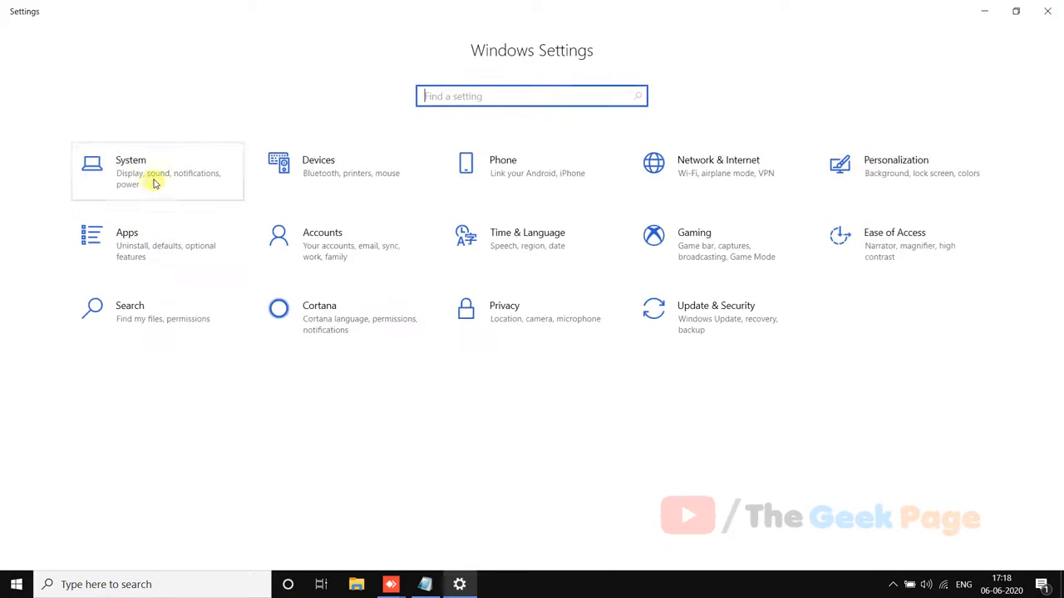
pyautogui.click(129, 167)
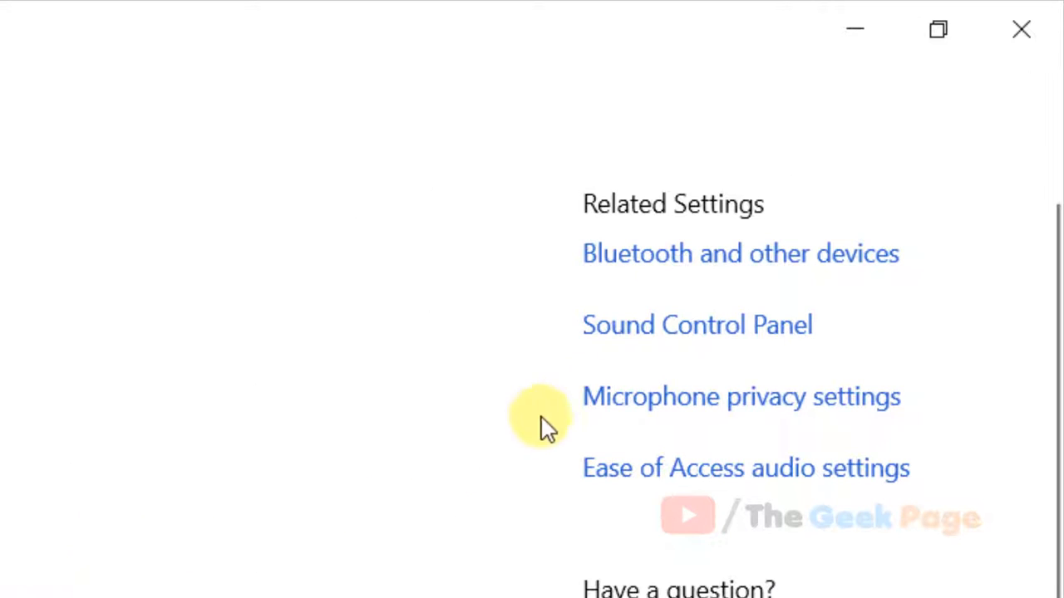
pyautogui.moveTo(756, 340)
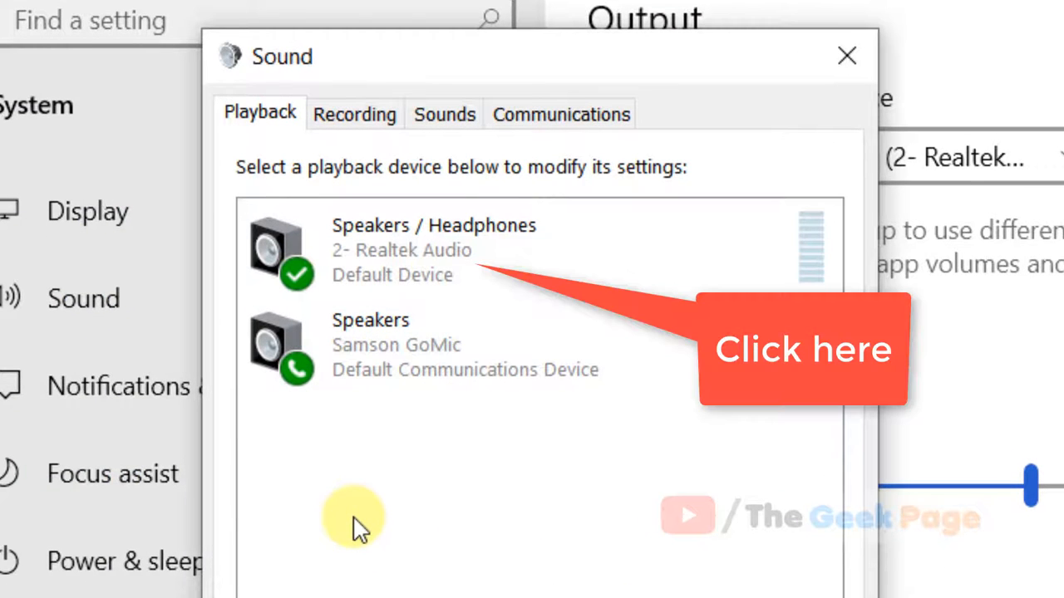
pyautogui.doubleClick(371, 344)
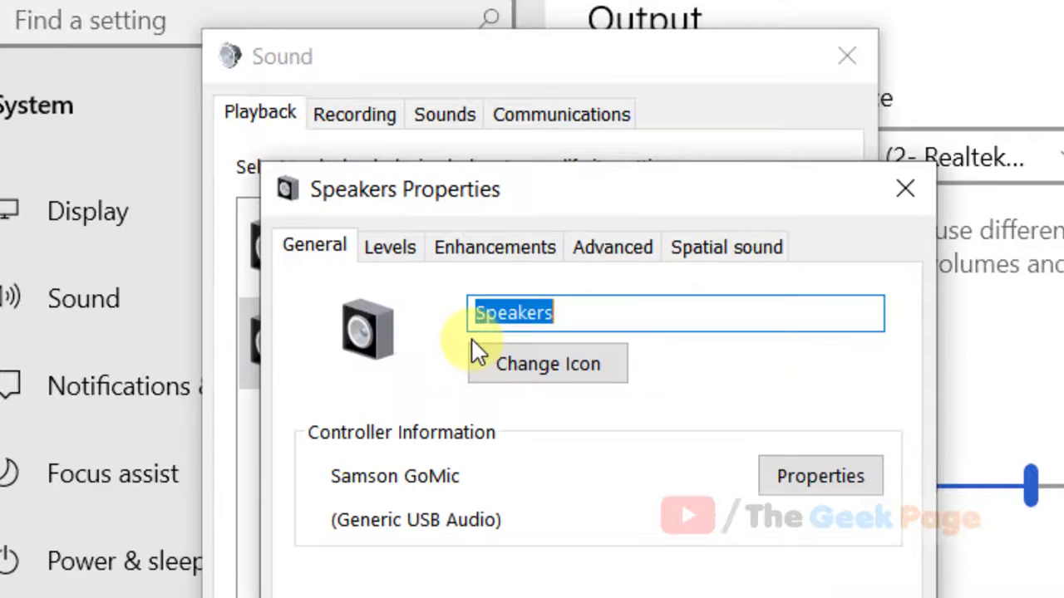
pyautogui.moveTo(495, 246)
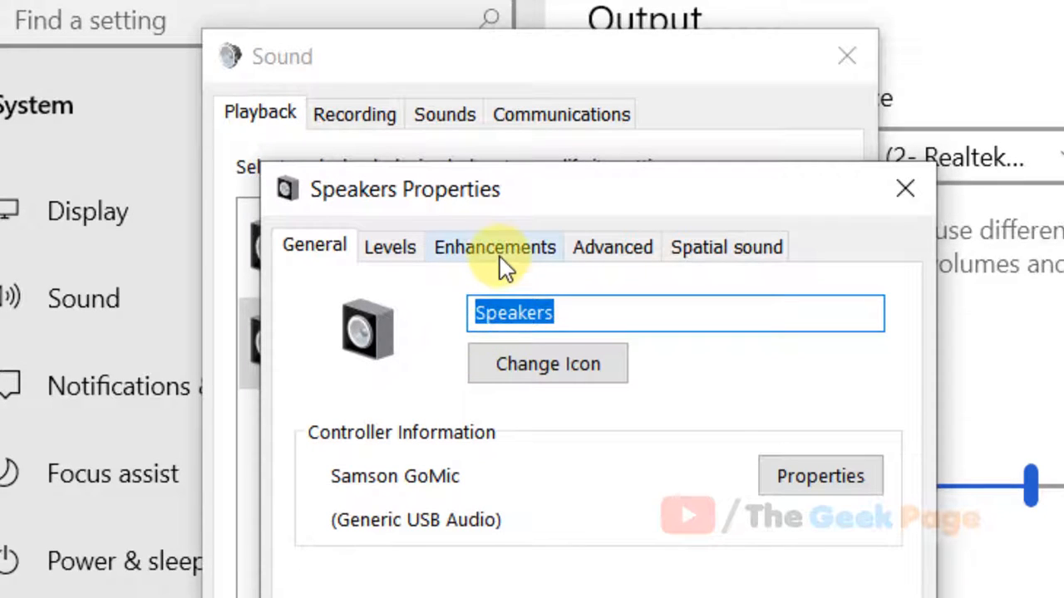
# Disable all enhancements for the Samson GoMic speakers, then select the Realtek Speakers/Headphones properties
pyautogui.click(493, 246)
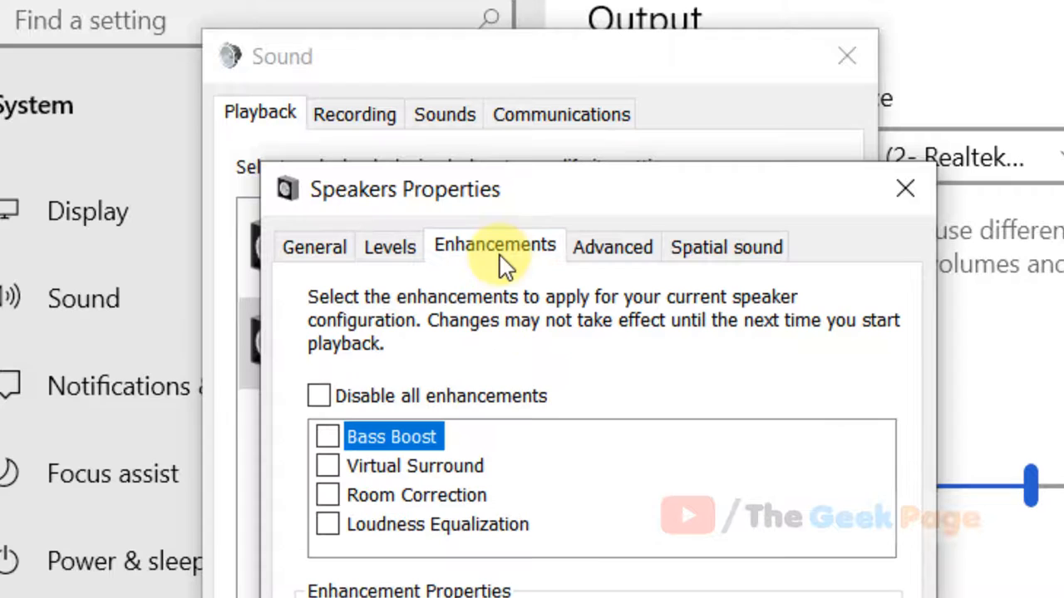
pyautogui.click(319, 395)
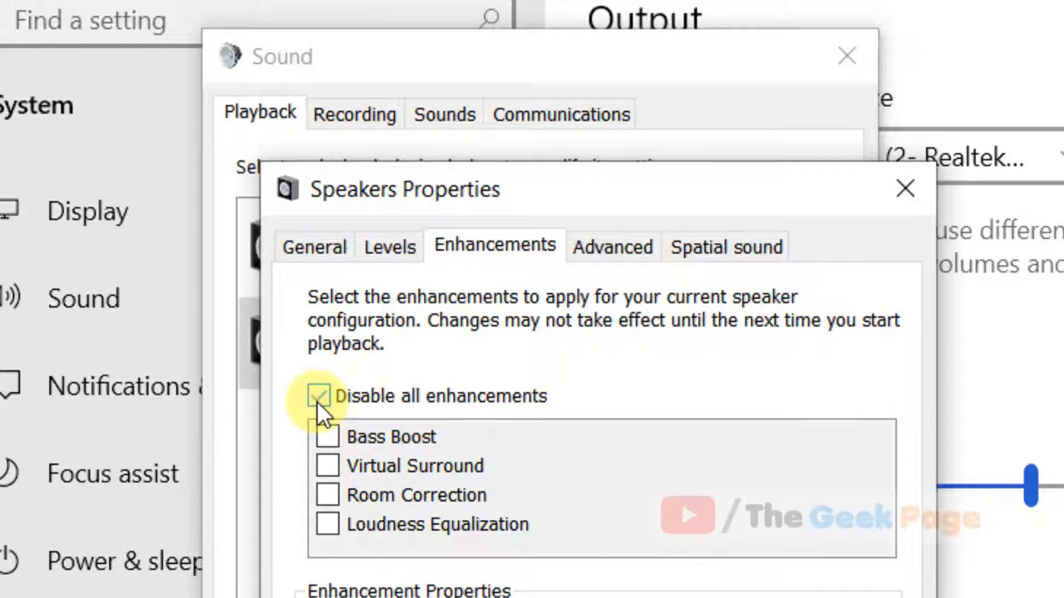
pyautogui.click(319, 395)
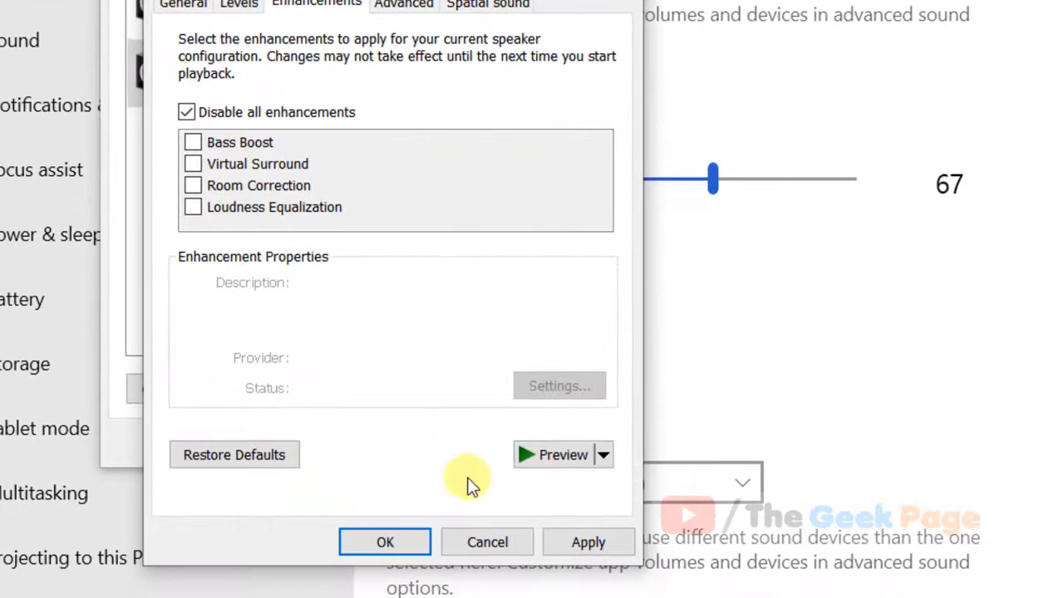
pyautogui.moveTo(539, 120)
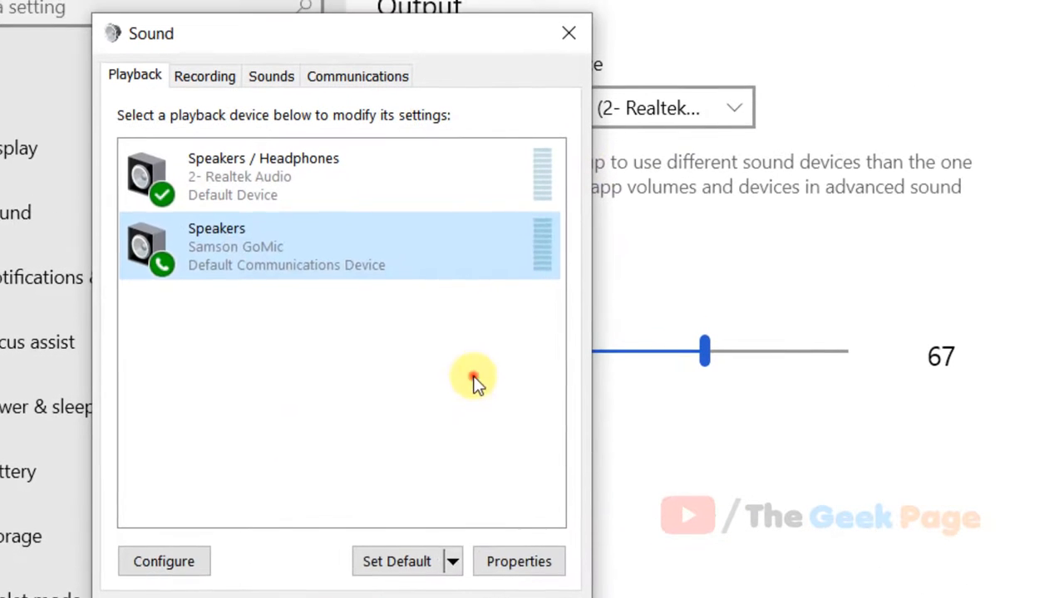
pyautogui.click(263, 176)
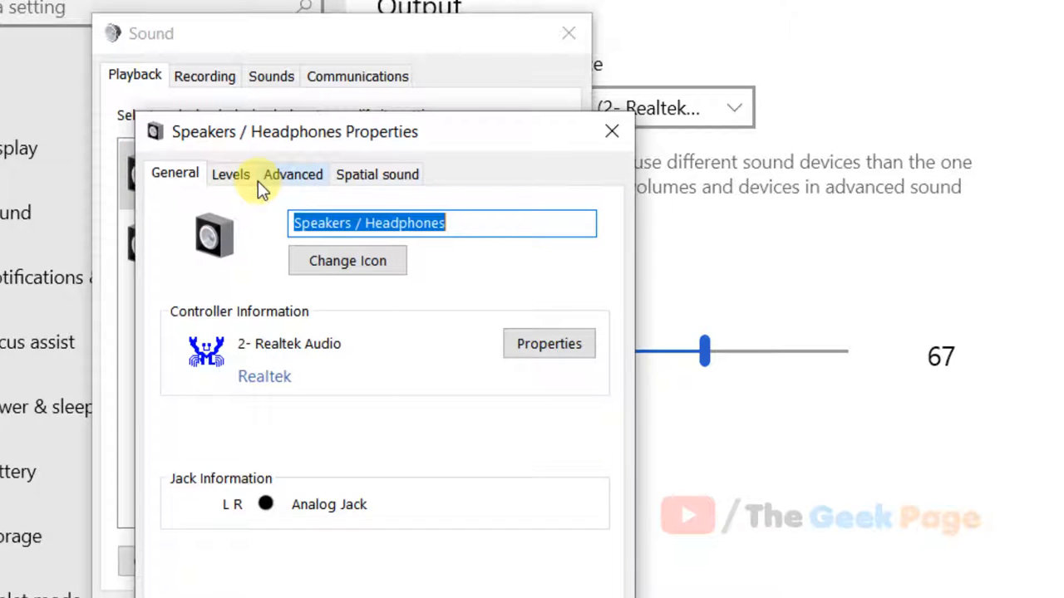
pyautogui.moveTo(542, 370)
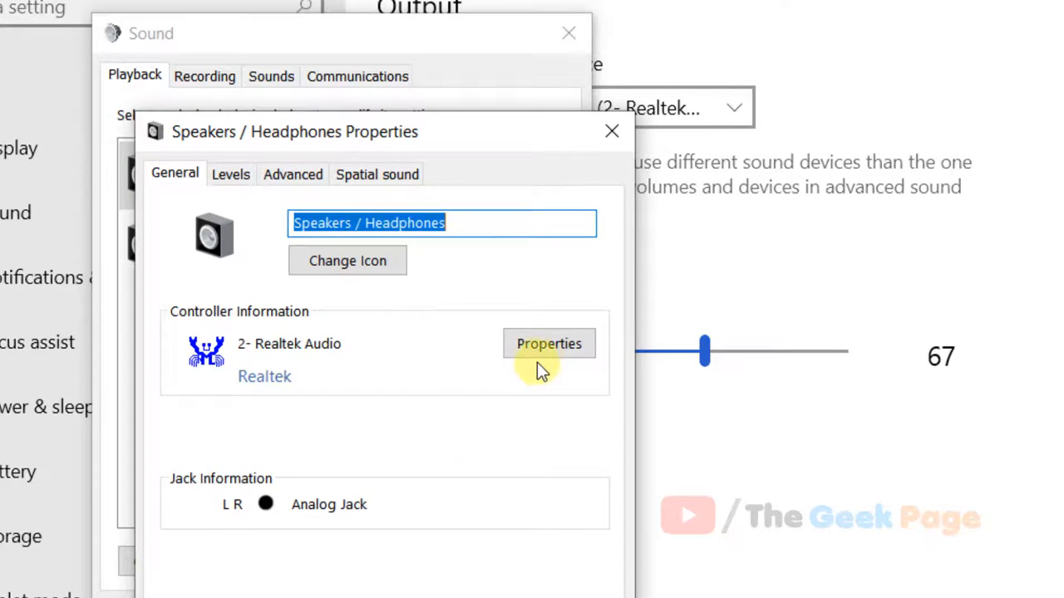
# Show the Realtek speakers' Levels and bring up the Balance dialog (L 67, R 67)
pyautogui.click(231, 175)
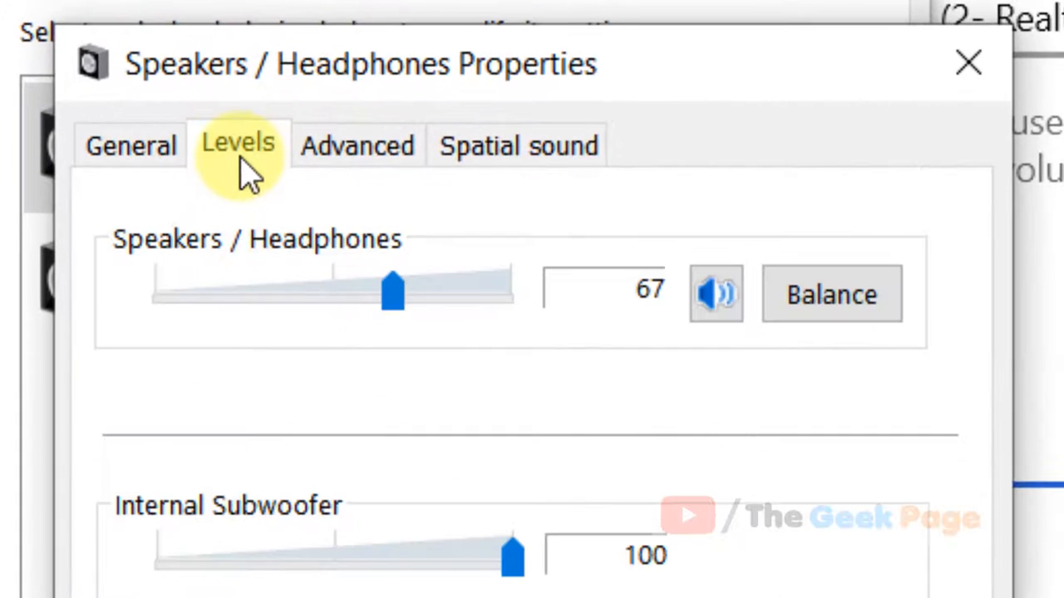
pyautogui.moveTo(573, 291)
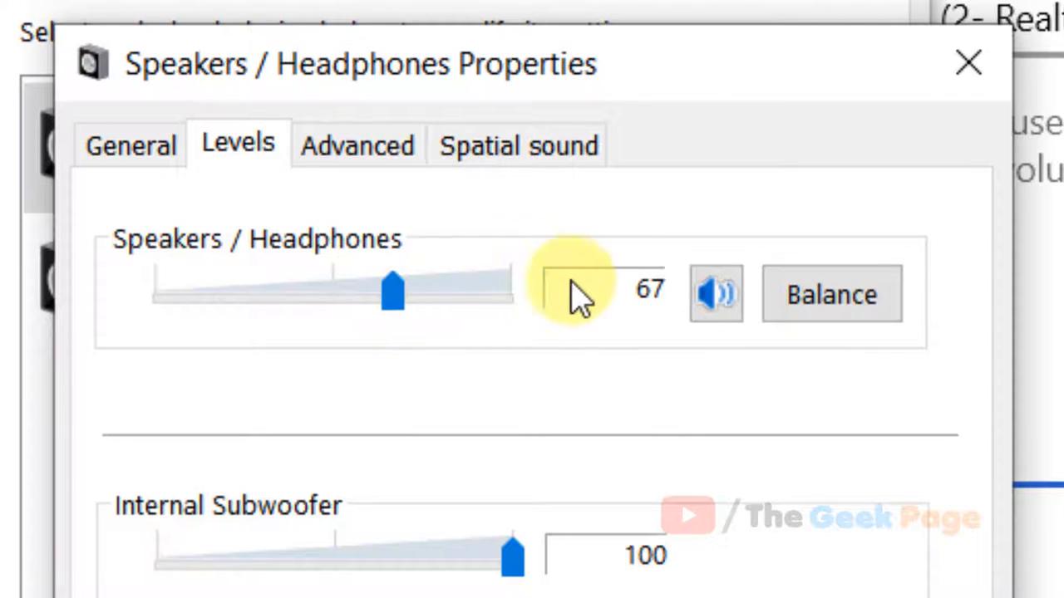
pyautogui.click(831, 295)
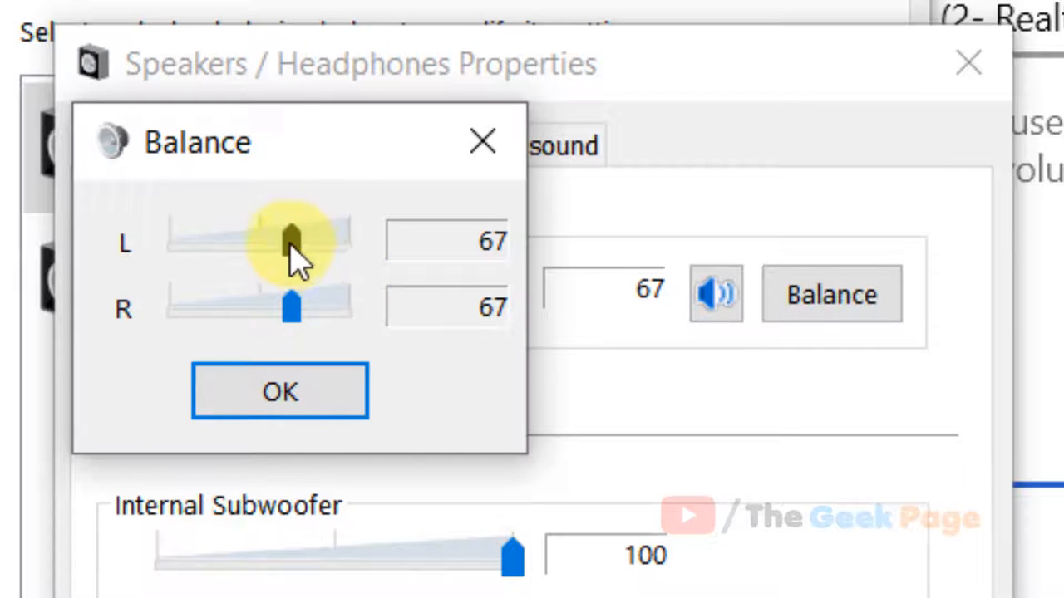
# Even out the balance to left 51 and right 50 and confirm with OK
pyautogui.moveTo(290, 241); pyautogui.dragTo(263, 241)
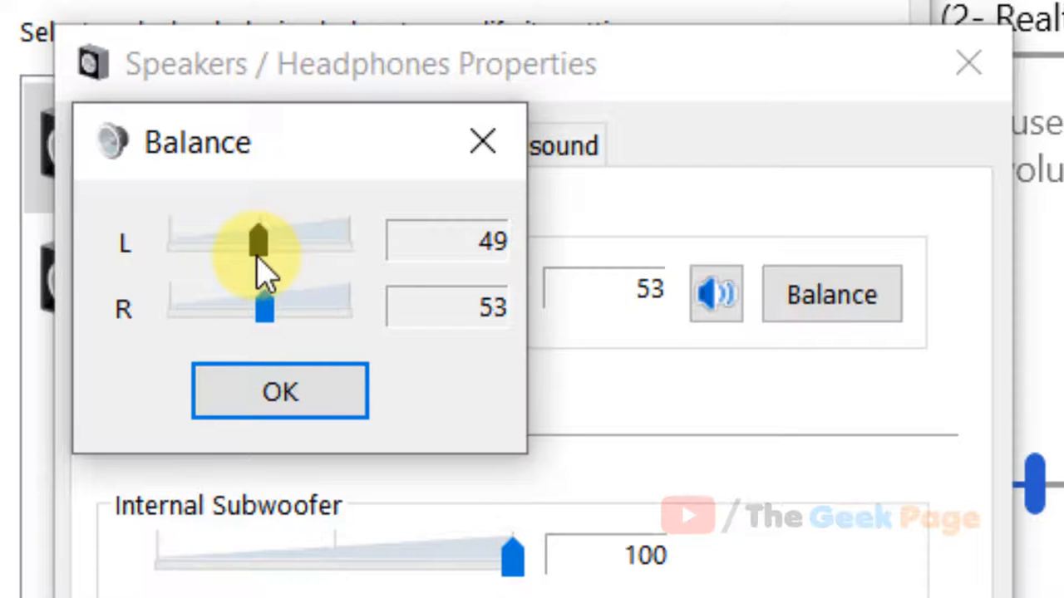
pyautogui.moveTo(262, 312); pyautogui.dragTo(257, 309)
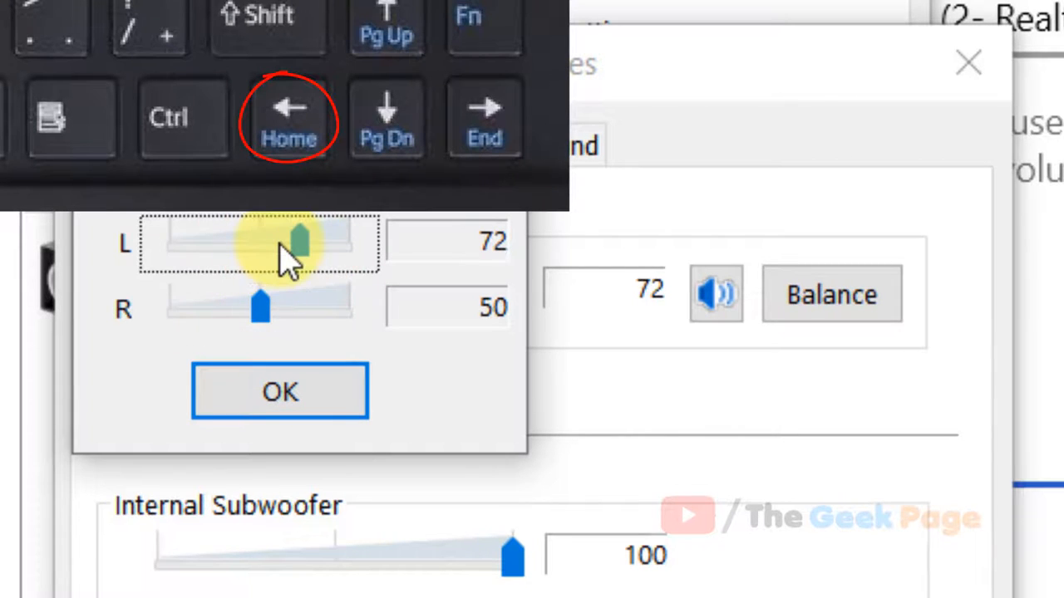
pyautogui.moveTo(300, 242); pyautogui.dragTo(280, 243)
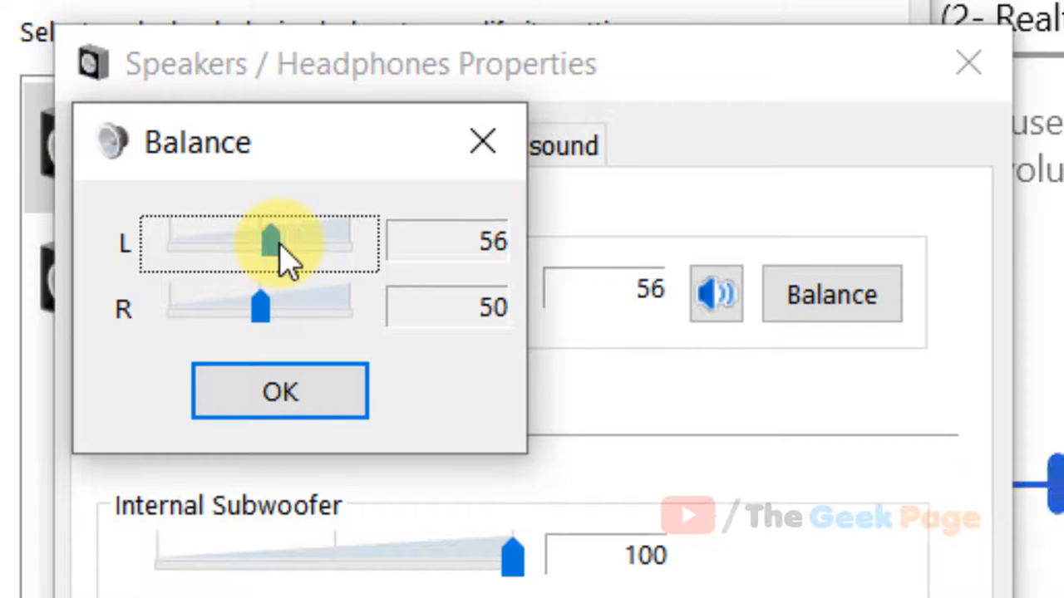
pyautogui.moveTo(270, 241); pyautogui.dragTo(259, 241)
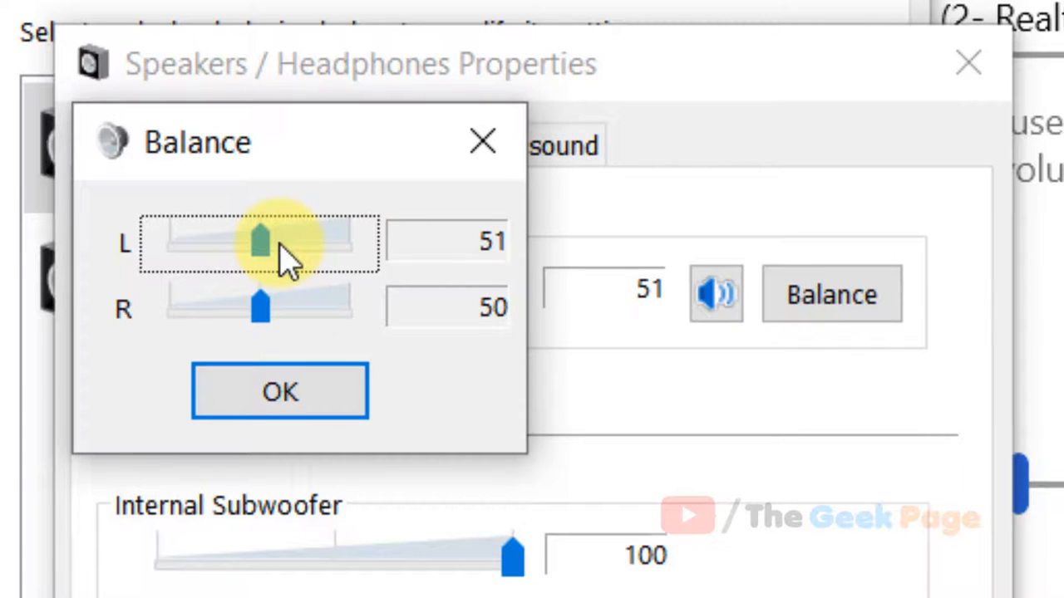
pyautogui.click(279, 392)
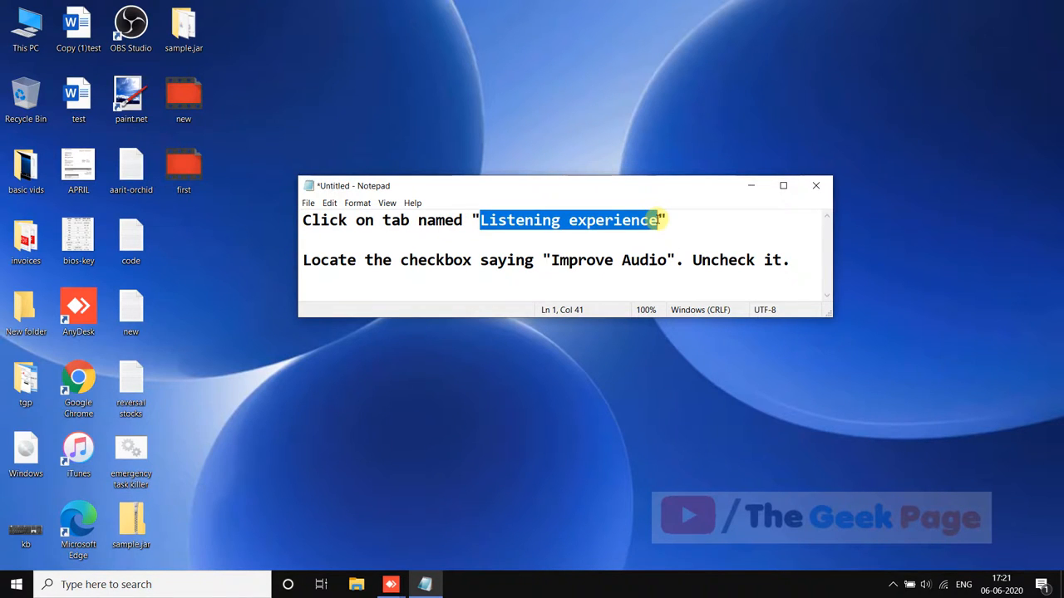
pyautogui.moveTo(546, 259)
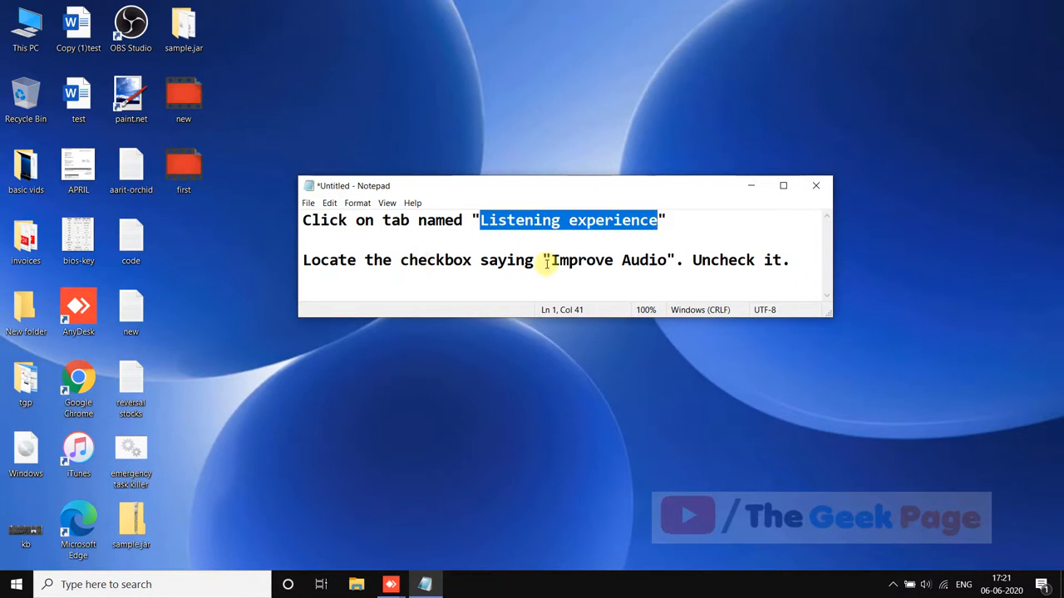
# Highlight 'Improve Audio' in the Notepad note about the Listening experience tab
pyautogui.doubleClick(606, 259)
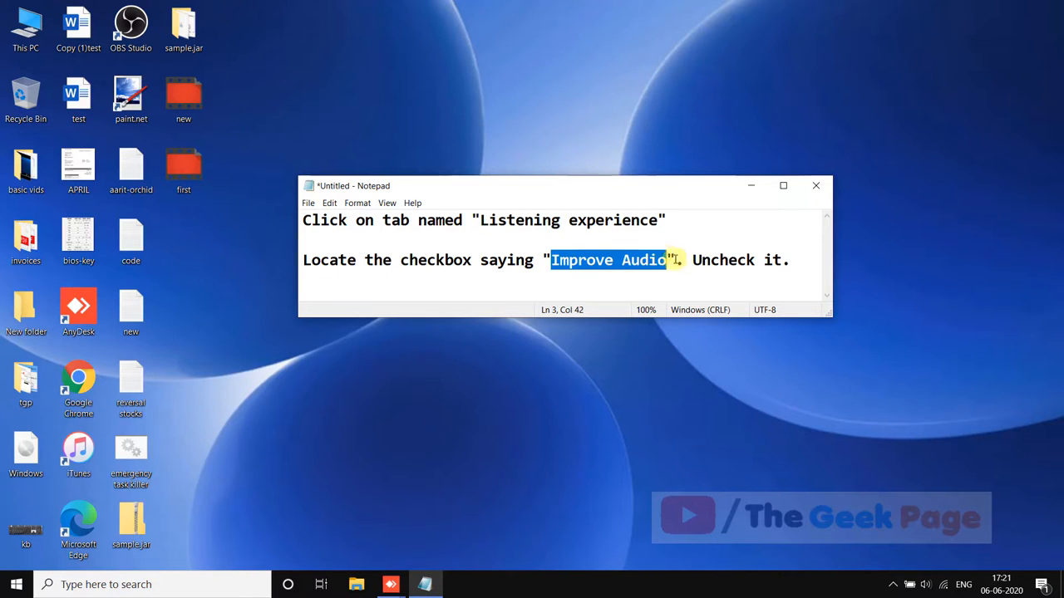
pyautogui.moveTo(751, 229)
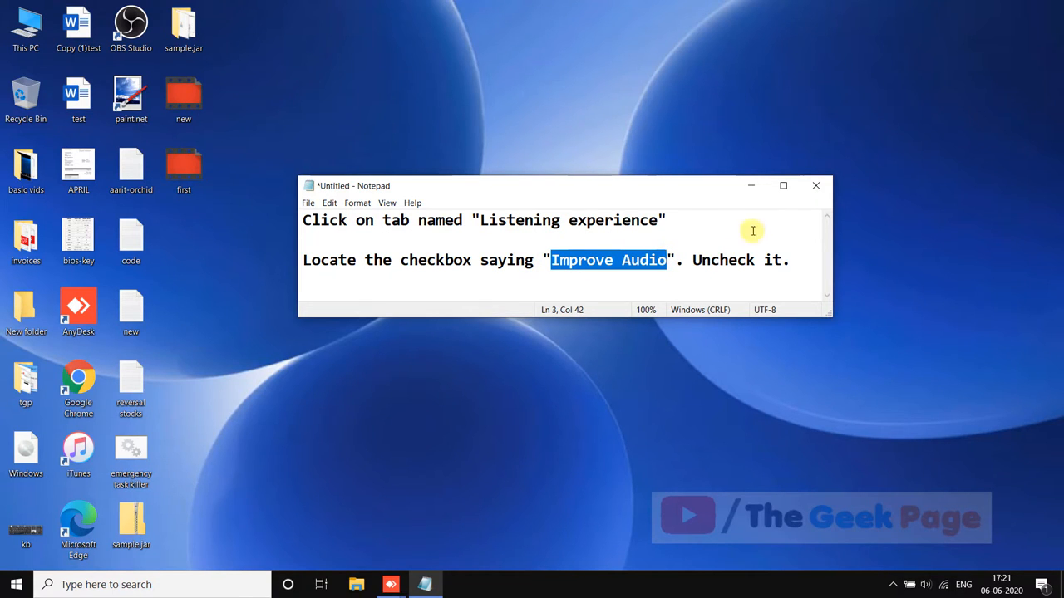